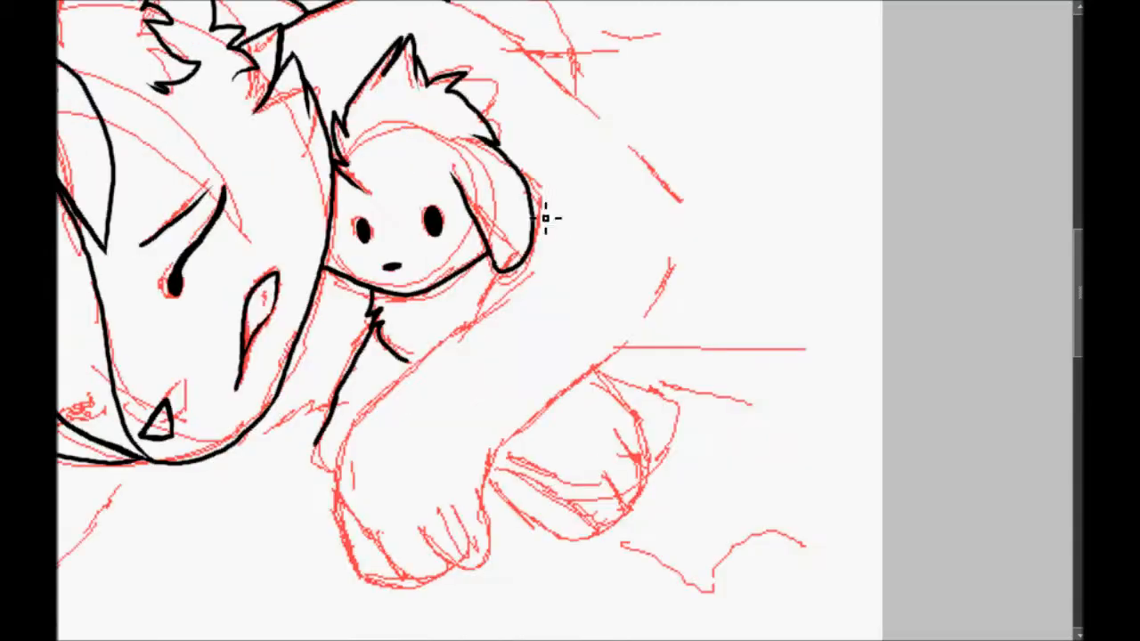
Ink black outlines over the red sketch of the wolf's arm and paw hugging the plush.
drag(543, 214, 401, 530)
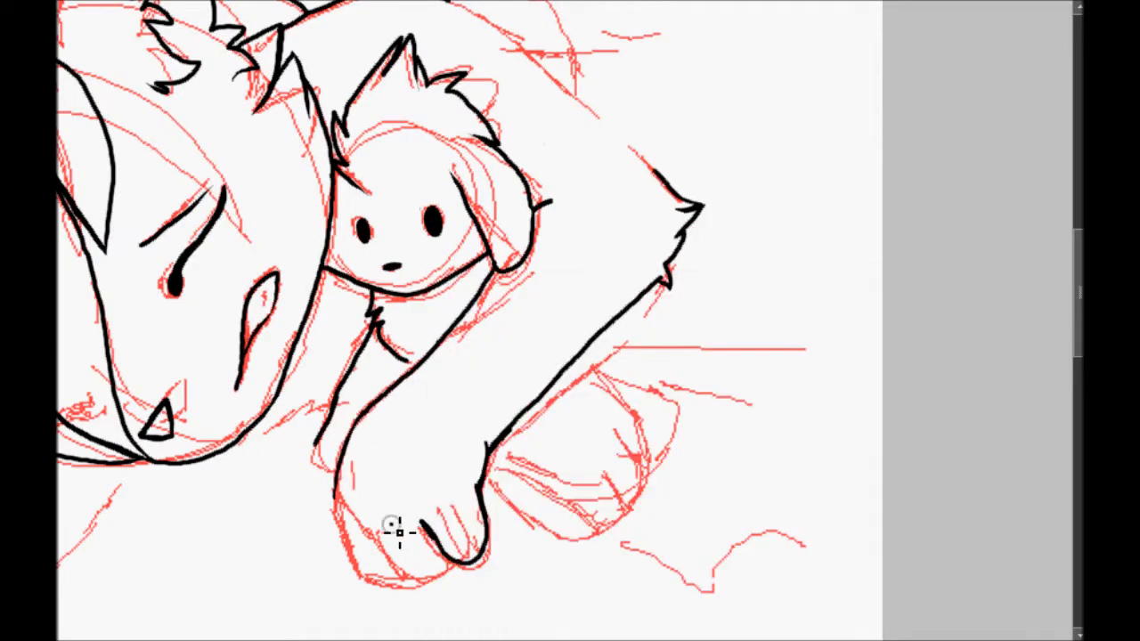
drag(401, 530, 534, 490)
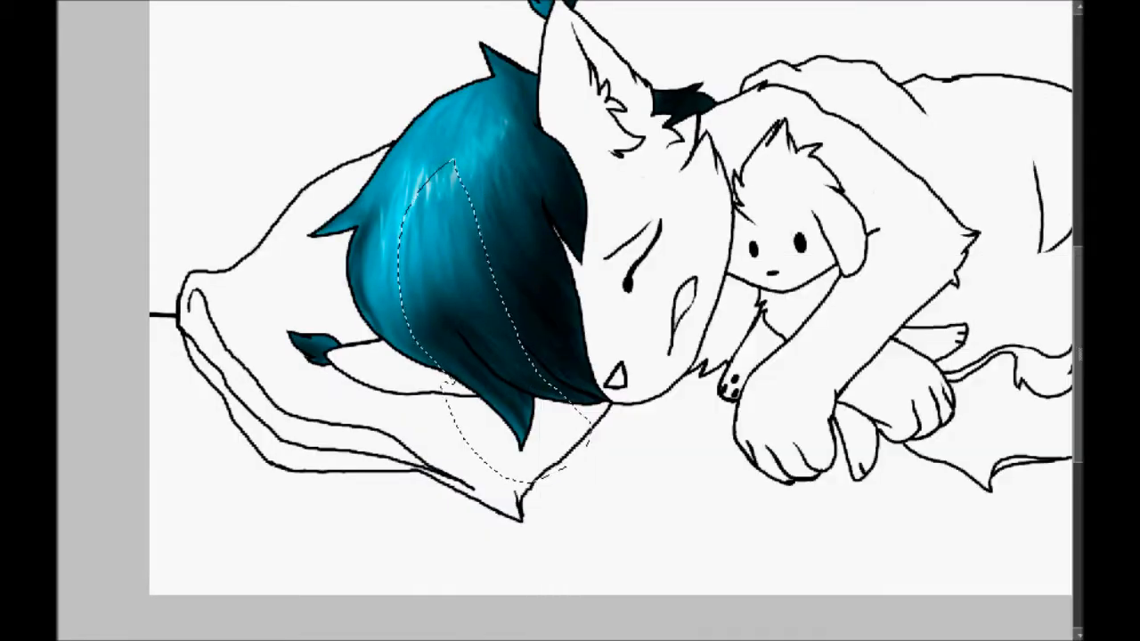
Paint a purple streak into the lower hair strand, running down toward the pillow.
drag(449, 250, 526, 436)
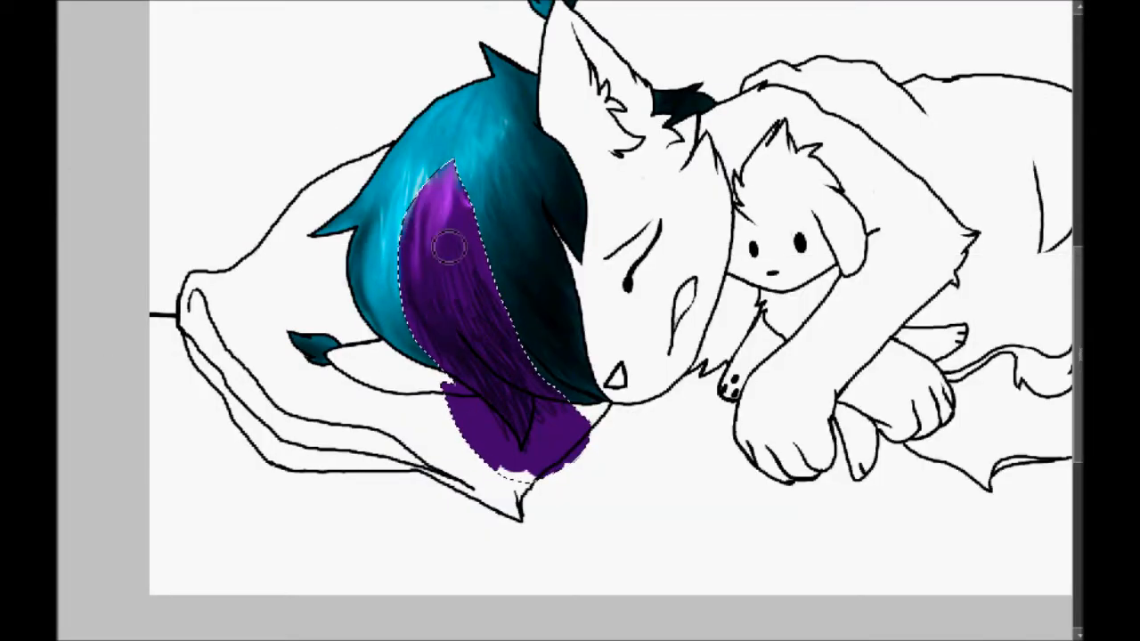